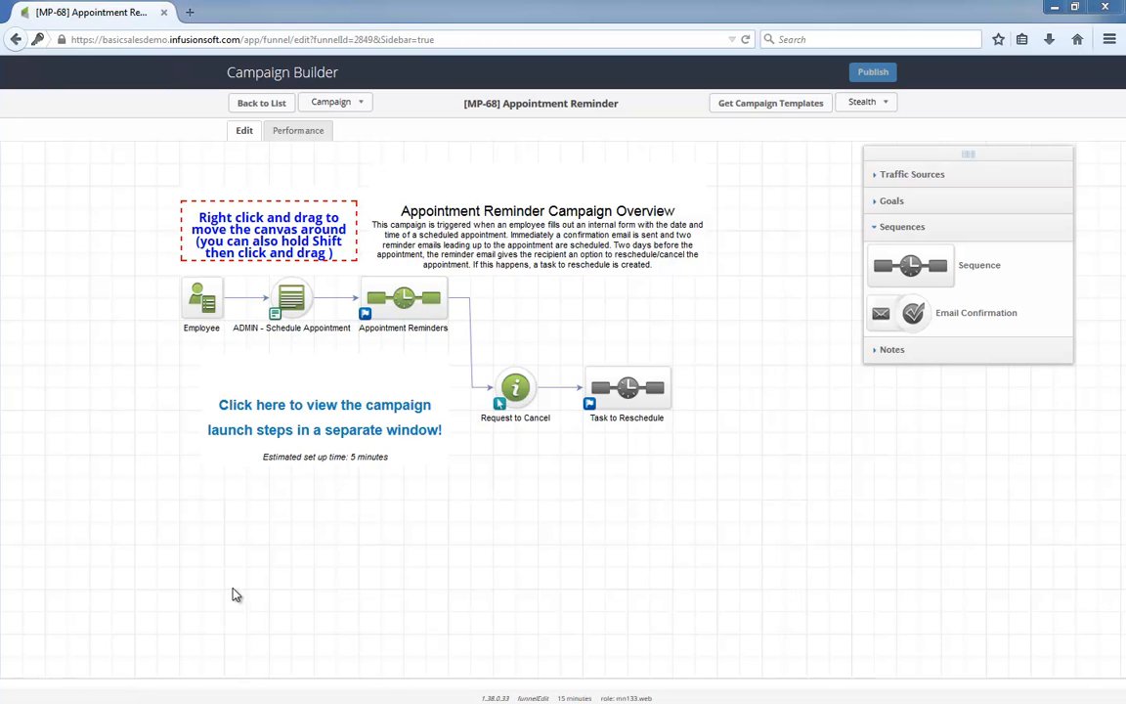
mouse_move(189, 397)
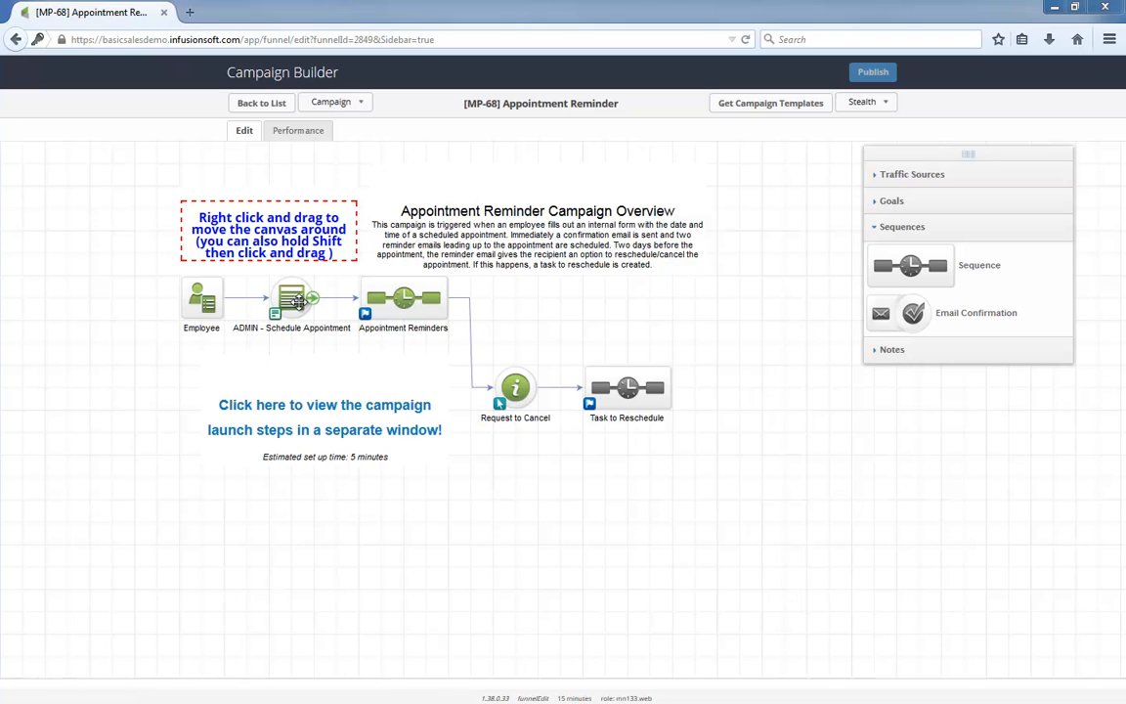
mouse_move(418, 297)
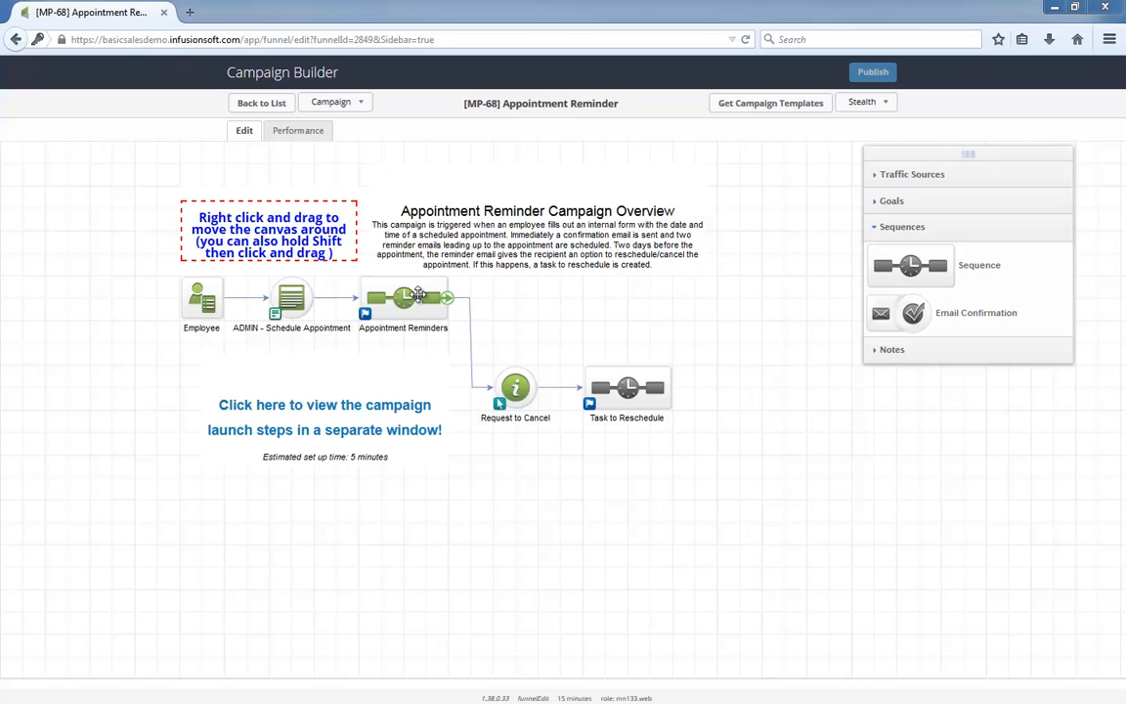
mouse_move(504, 391)
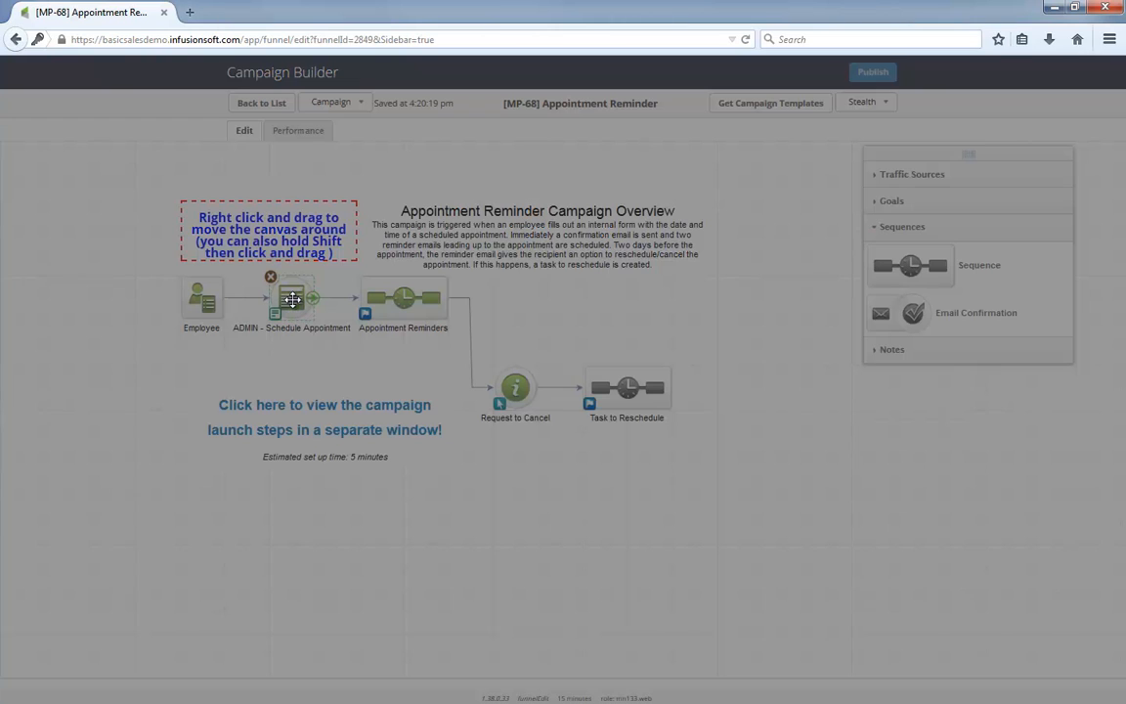
Inspect the ADMIN - Schedule Appointment form fields, including the Appointment Date field.
double_click(291, 297)
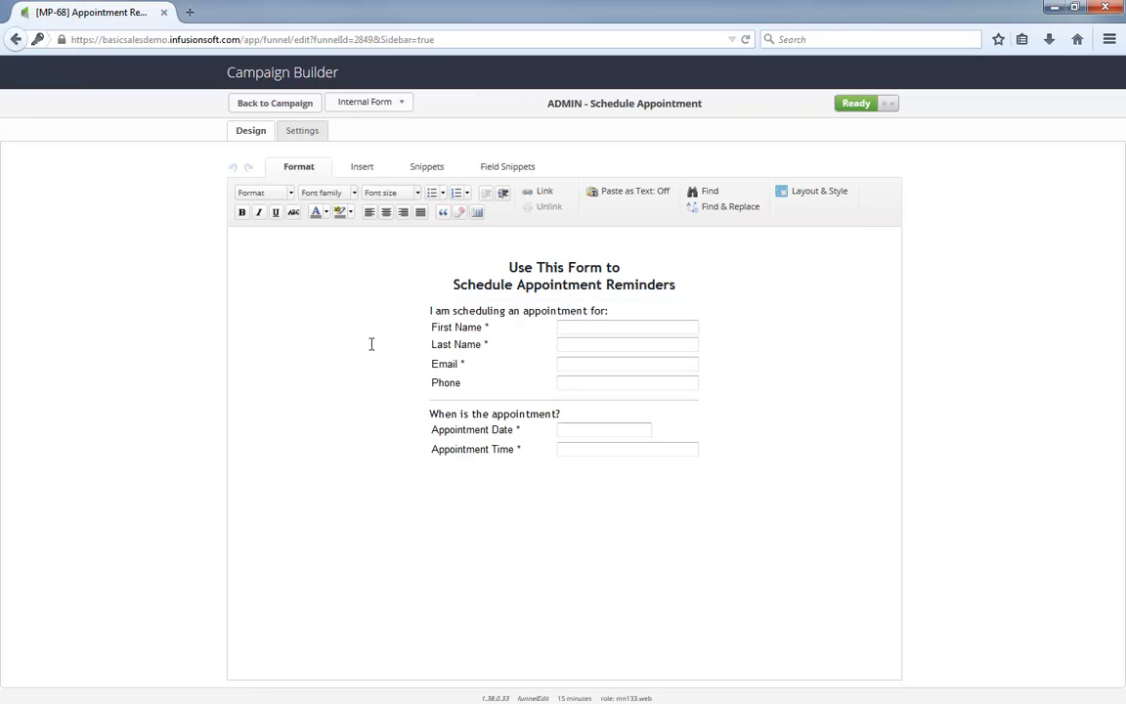
left_click(473, 430)
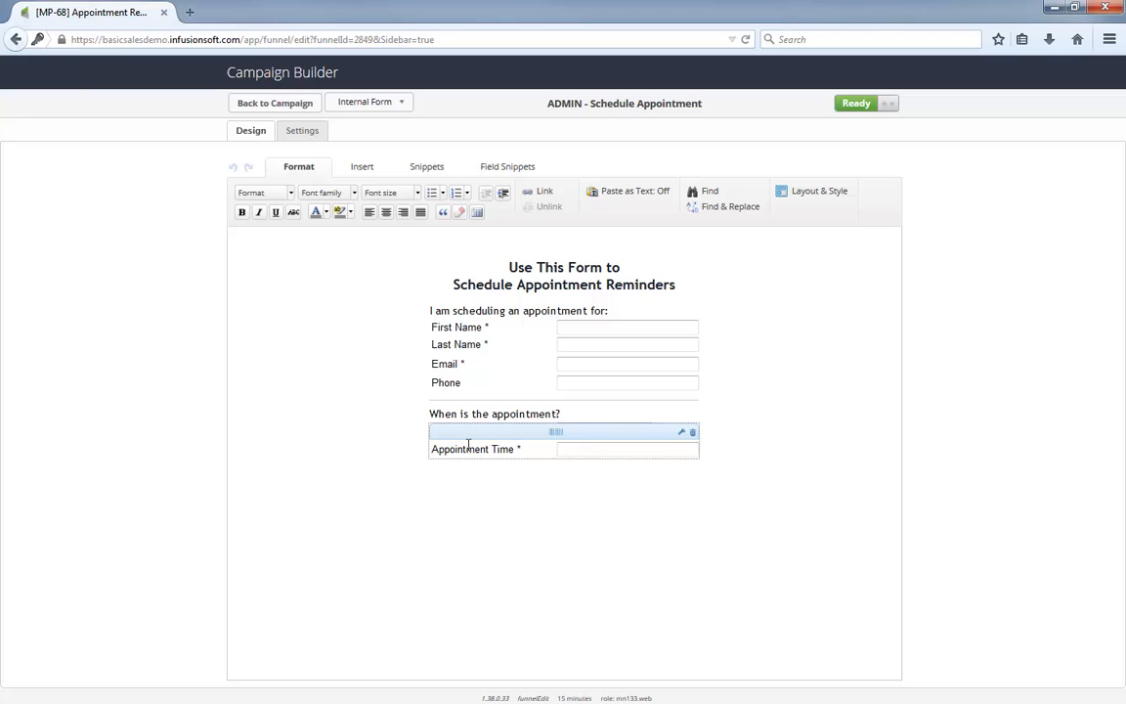
left_click(274, 102)
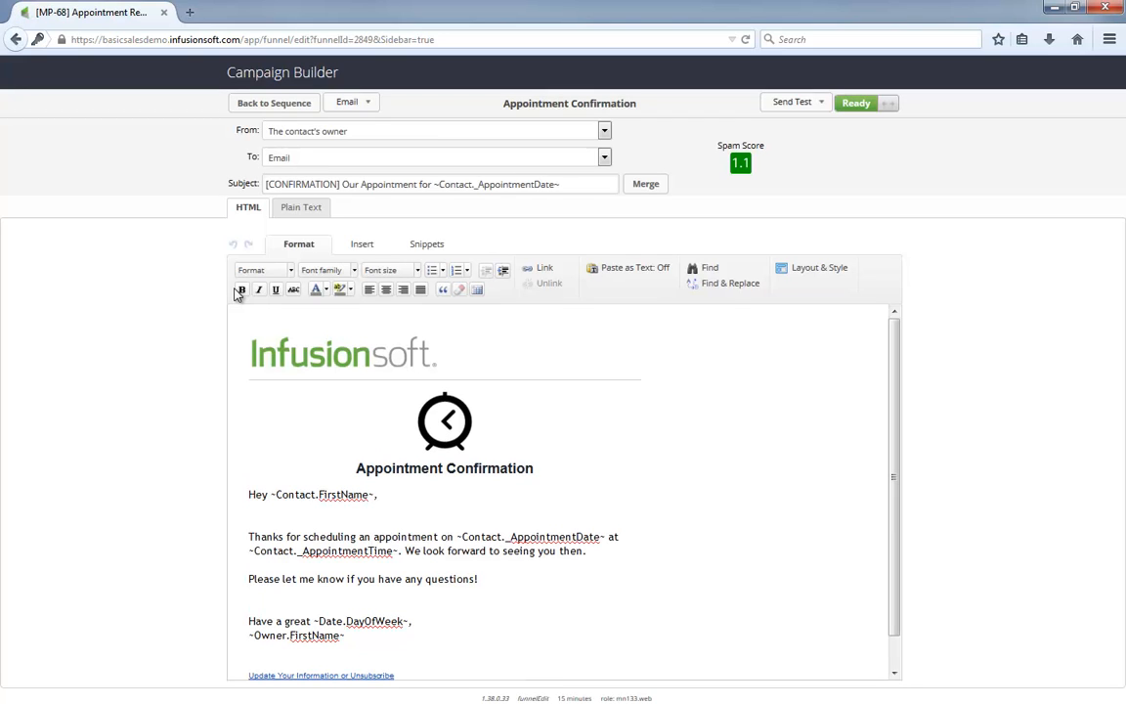
Return to the Appointment Reminders sequence and select the Appointment Reminder email.
left_click(274, 102)
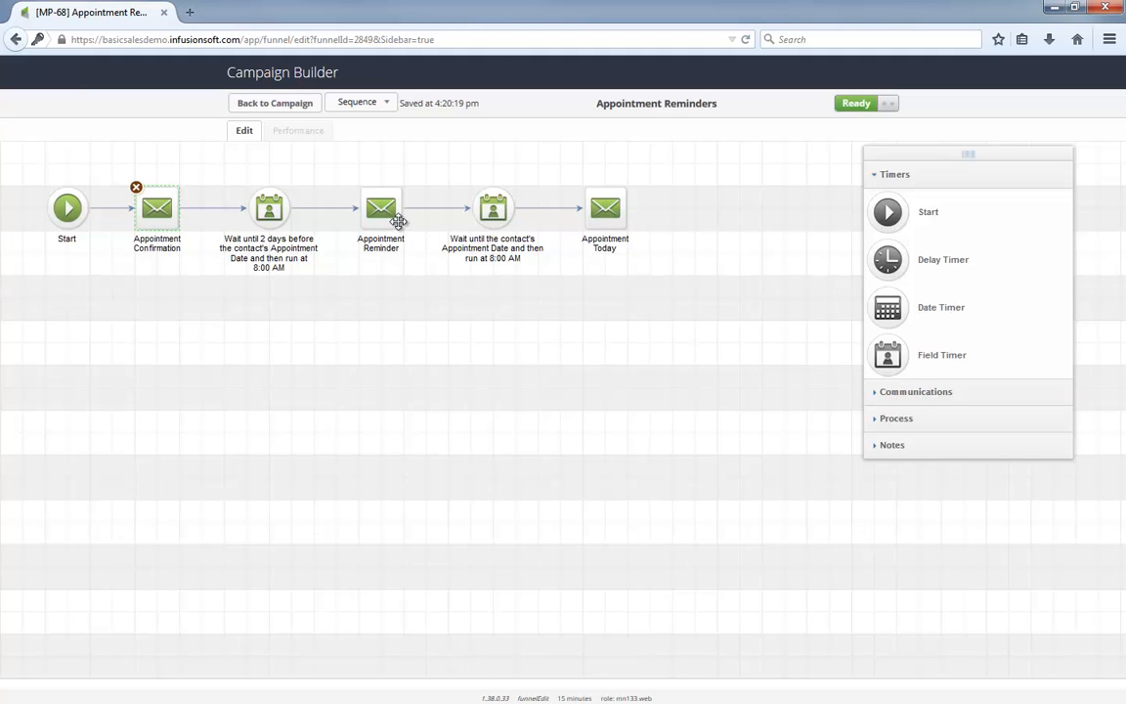
left_click(379, 207)
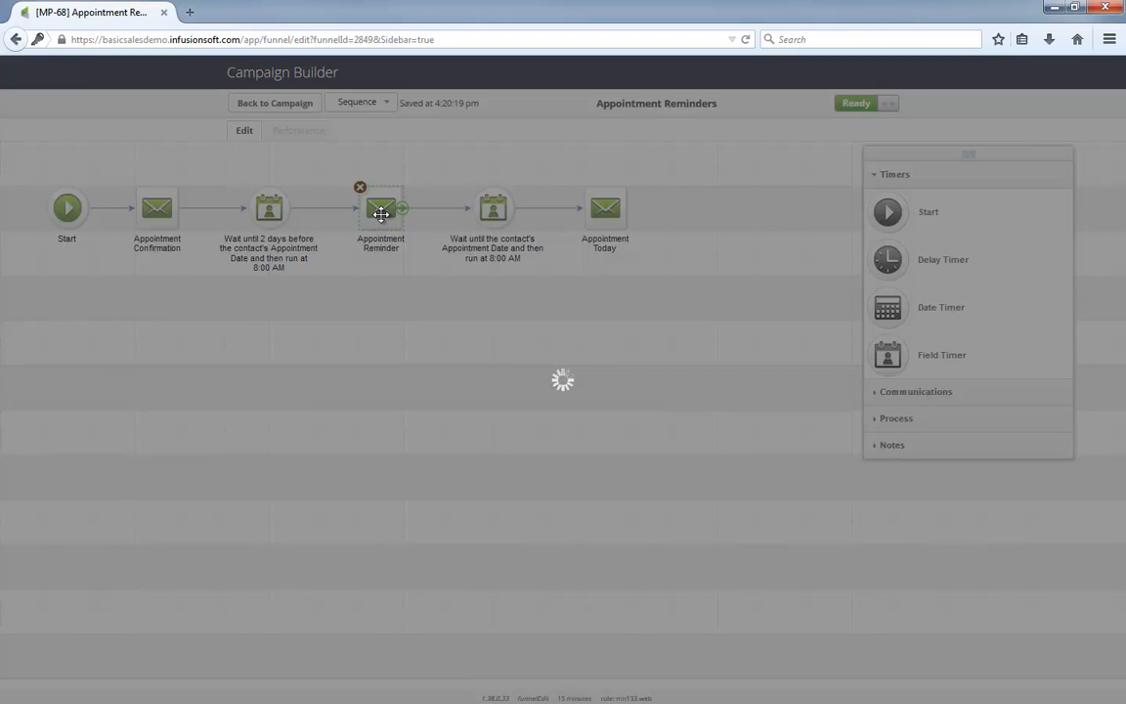
View the thank-you page behind the Appointment Reminder email's 'click here' reschedule link.
double_click(379, 207)
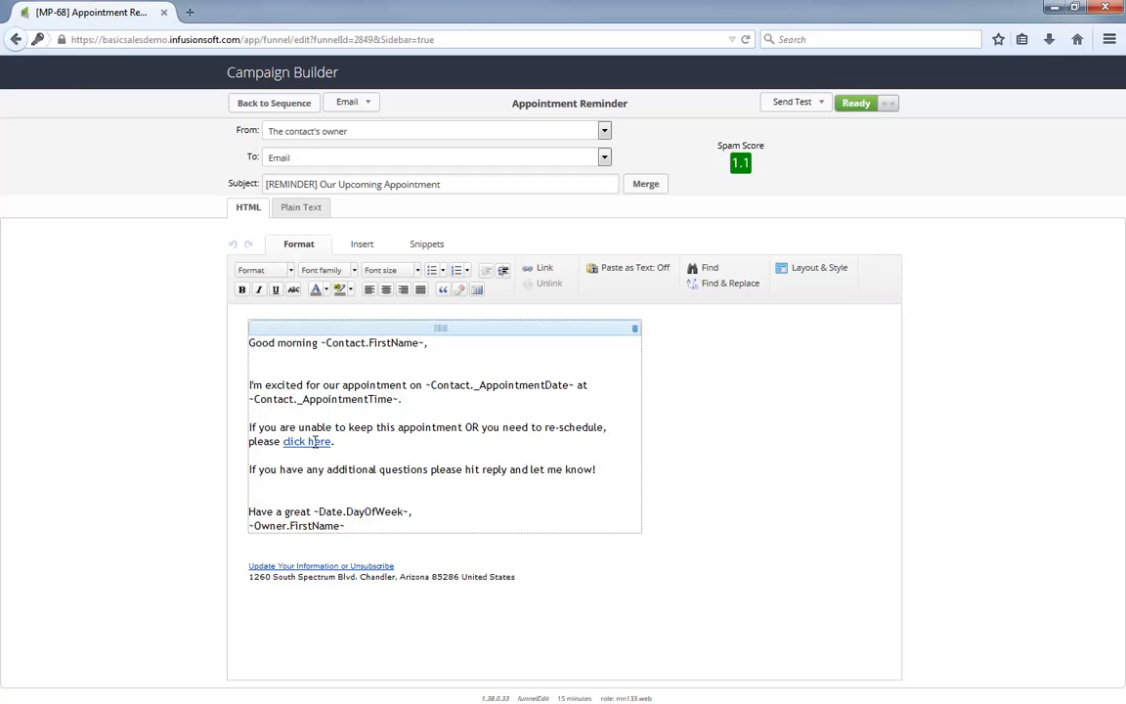
double_click(305, 442)
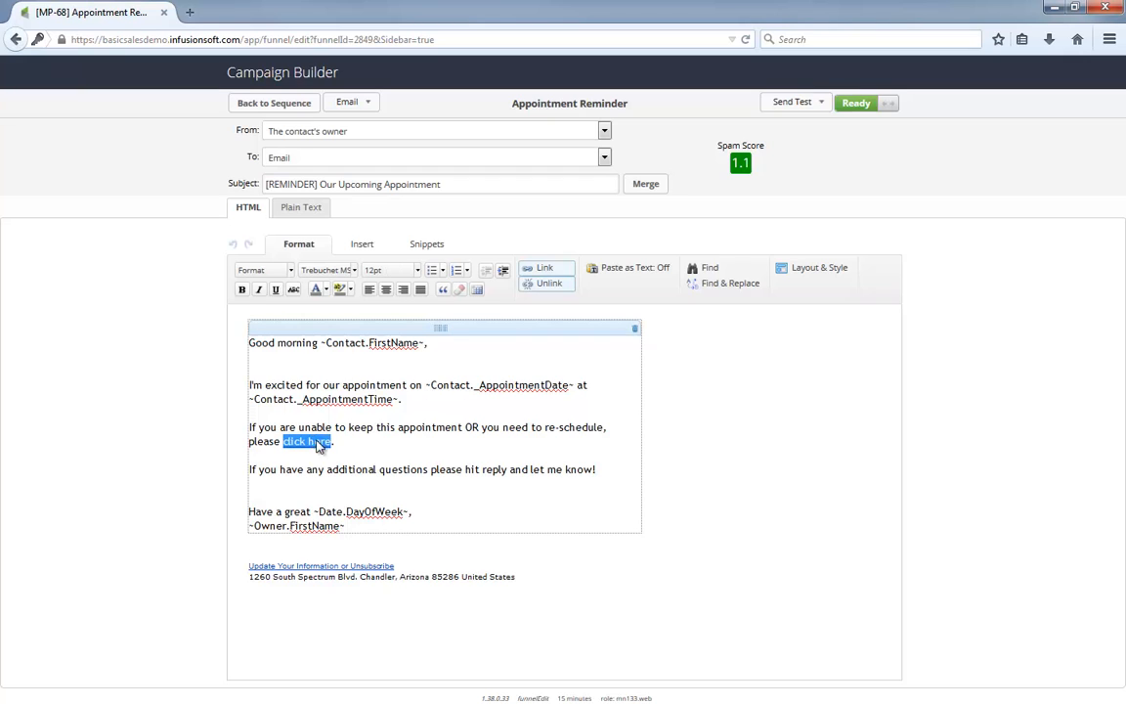
left_click(544, 266)
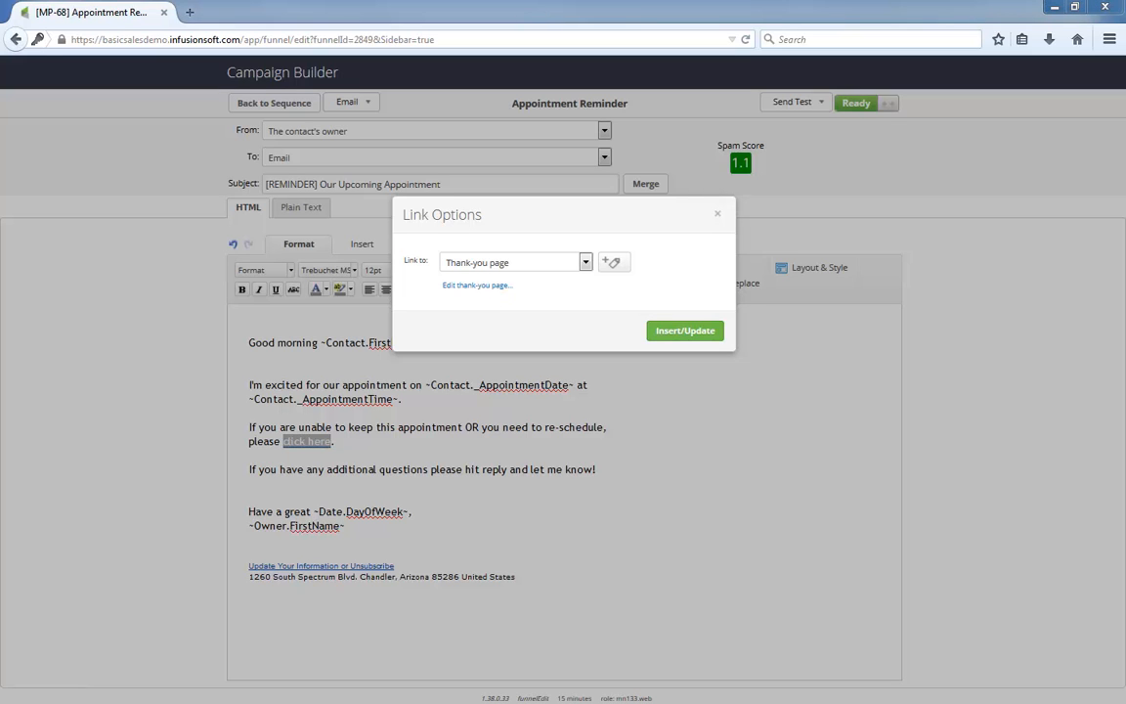
left_click(477, 285)
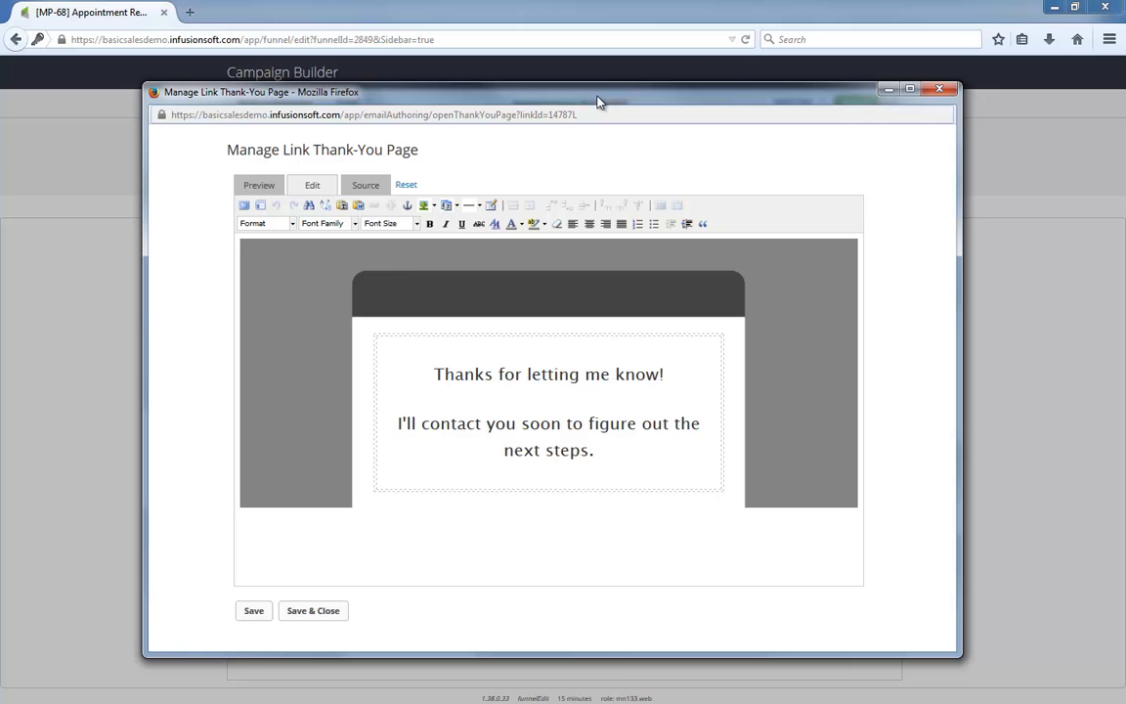
mouse_move(609, 101)
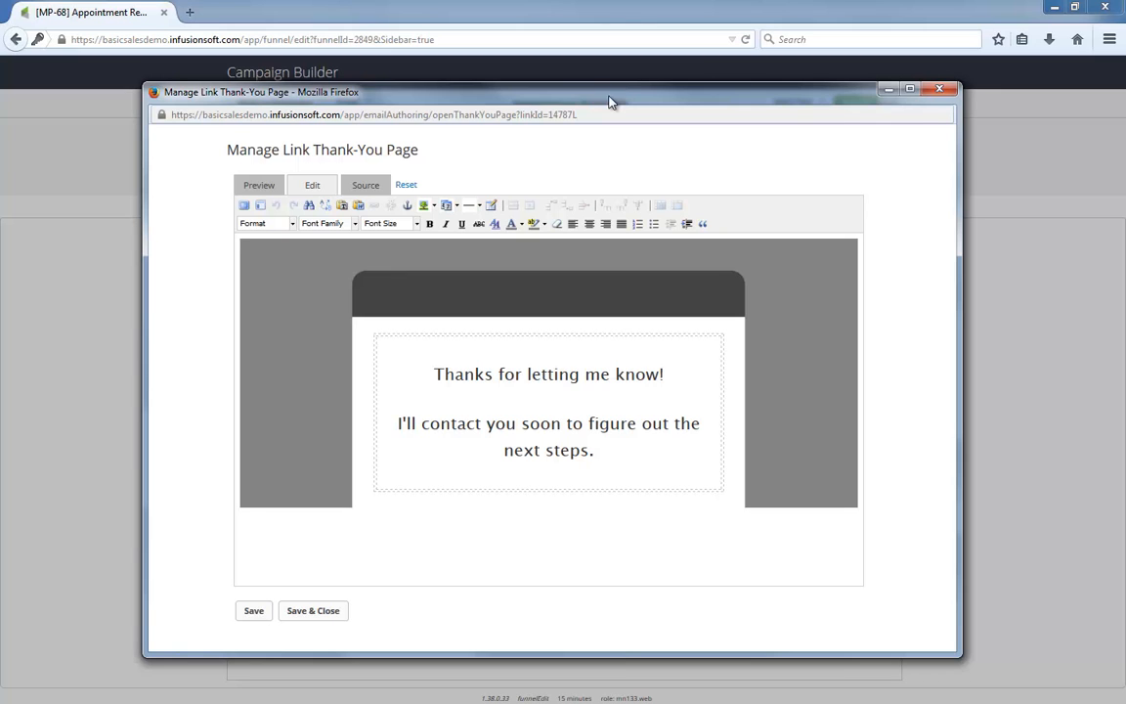
left_click(939, 89)
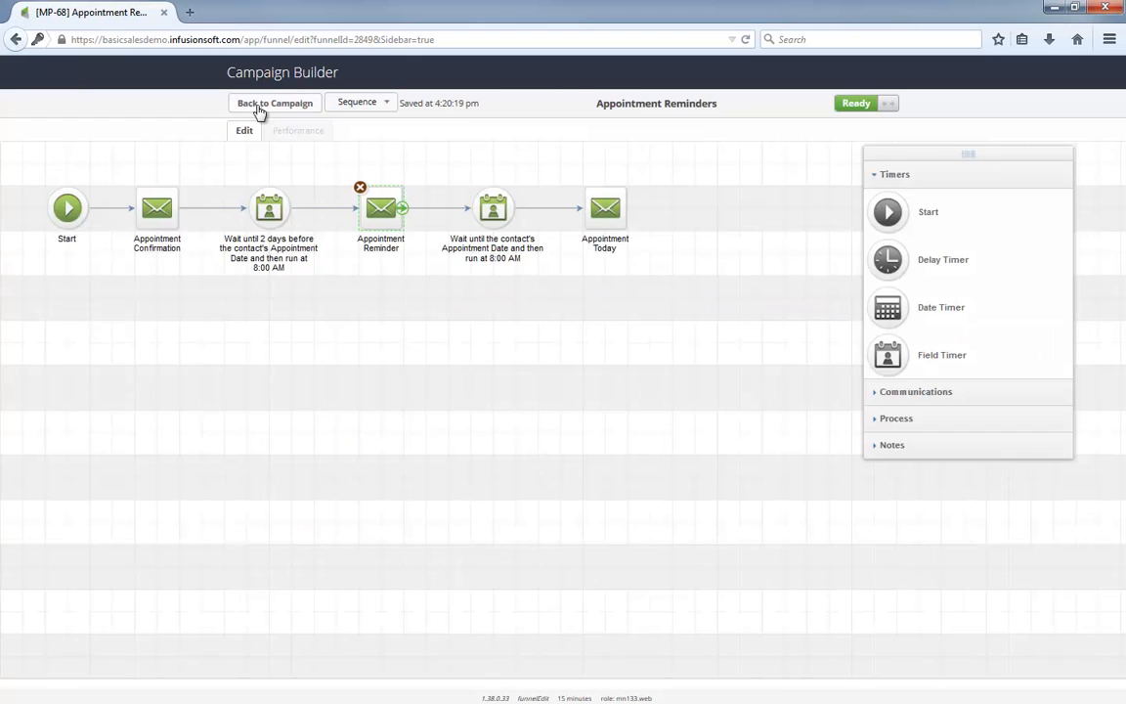
Review the Request to Cancel goal's tracked reschedule link, then return to the campaign overview.
left_click(274, 102)
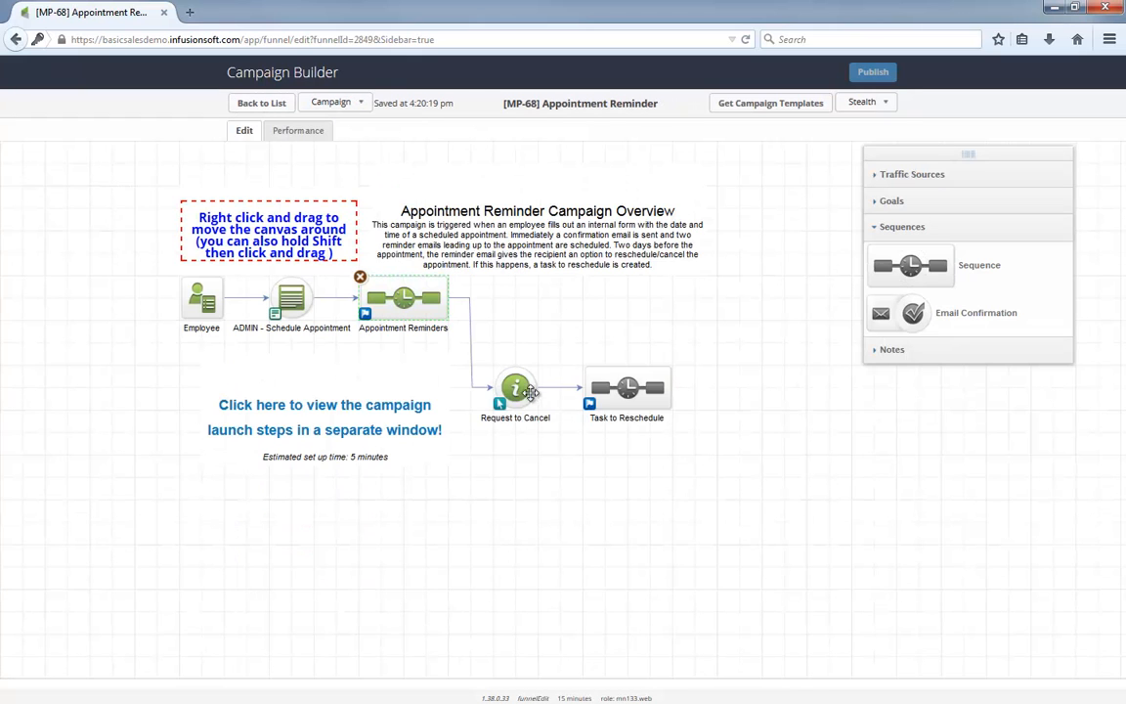
left_click(516, 389)
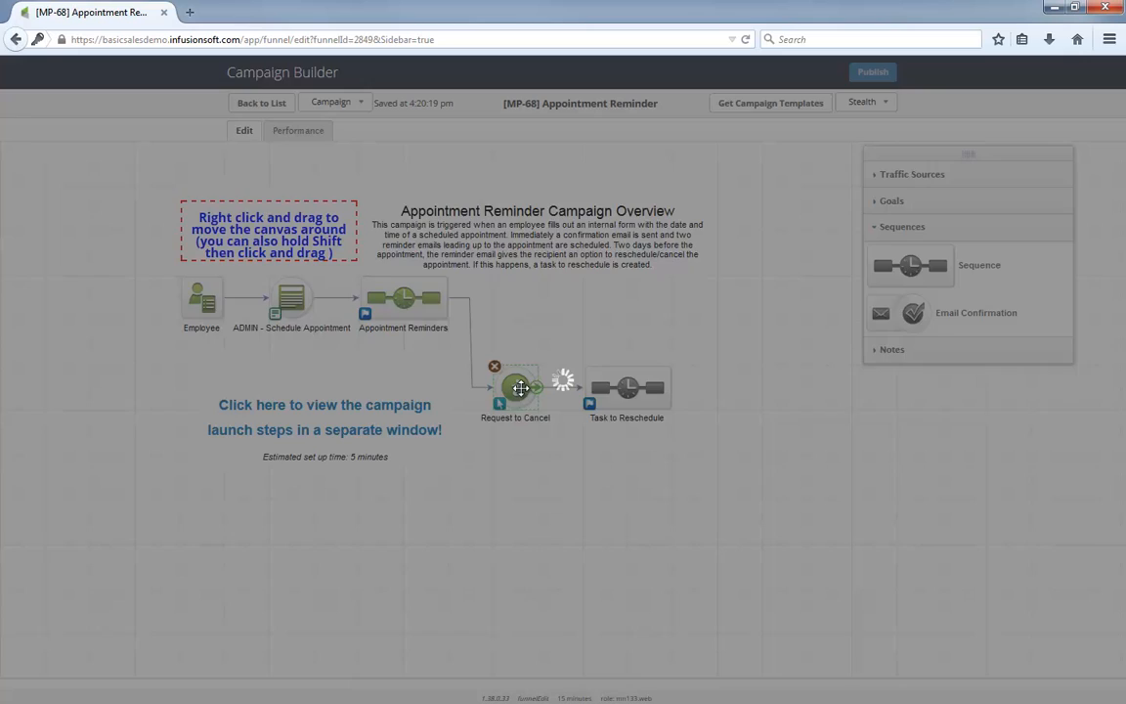
double_click(516, 387)
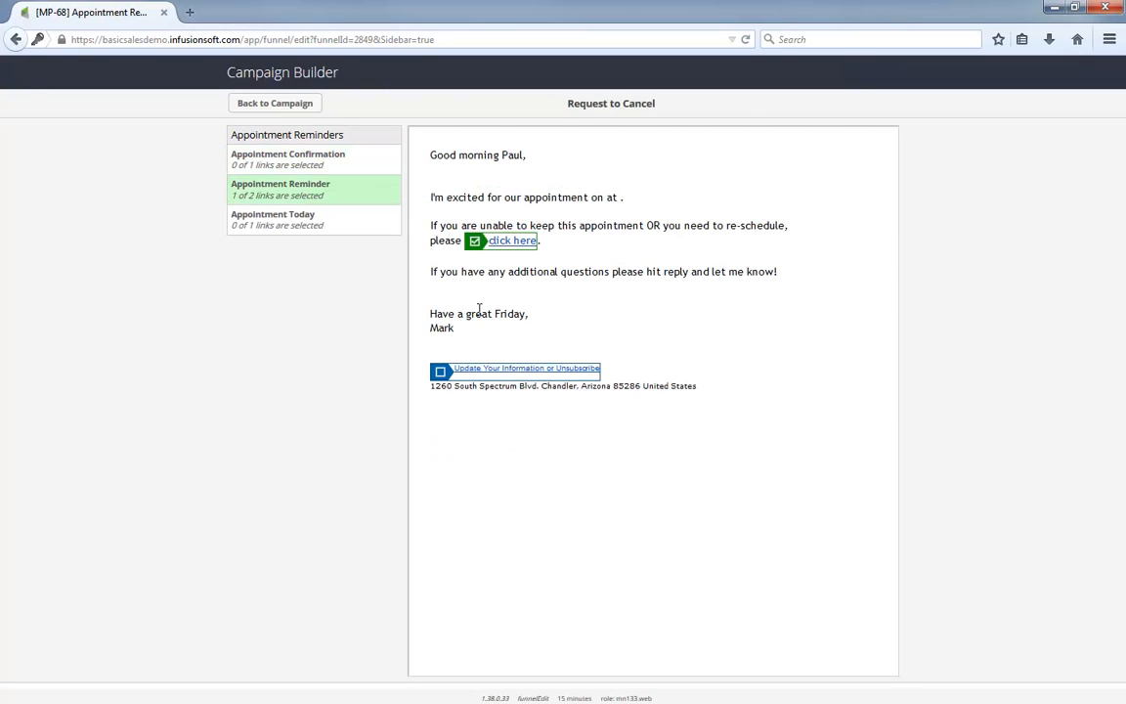
mouse_move(324, 98)
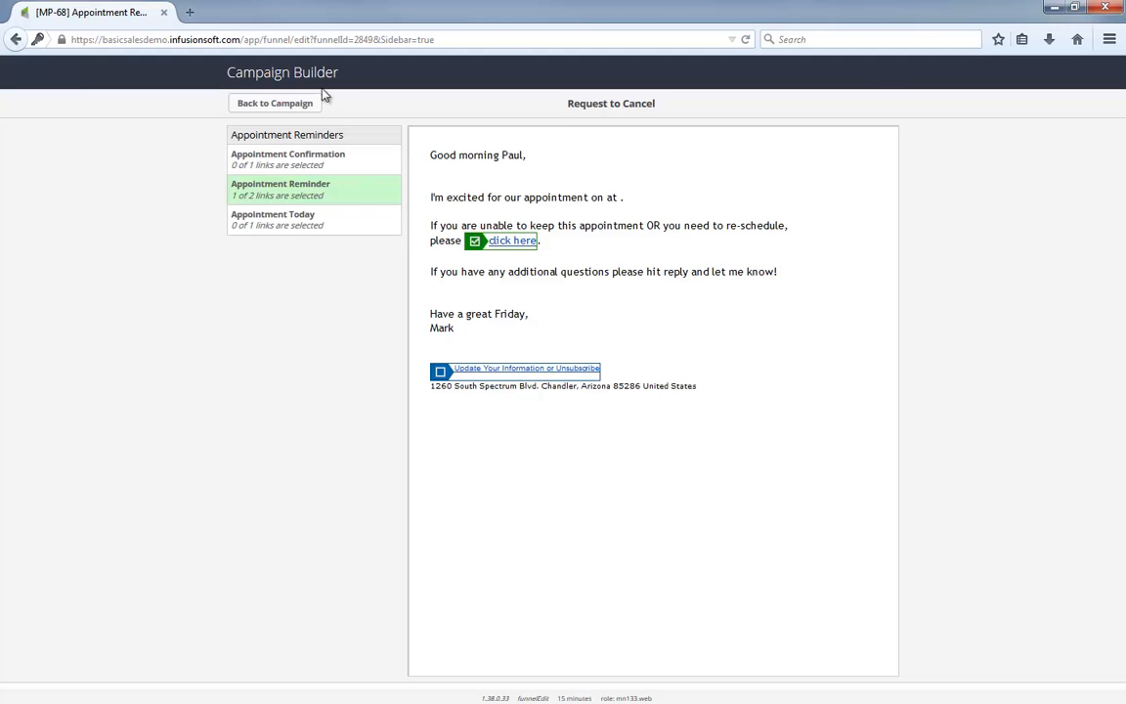
left_click(273, 102)
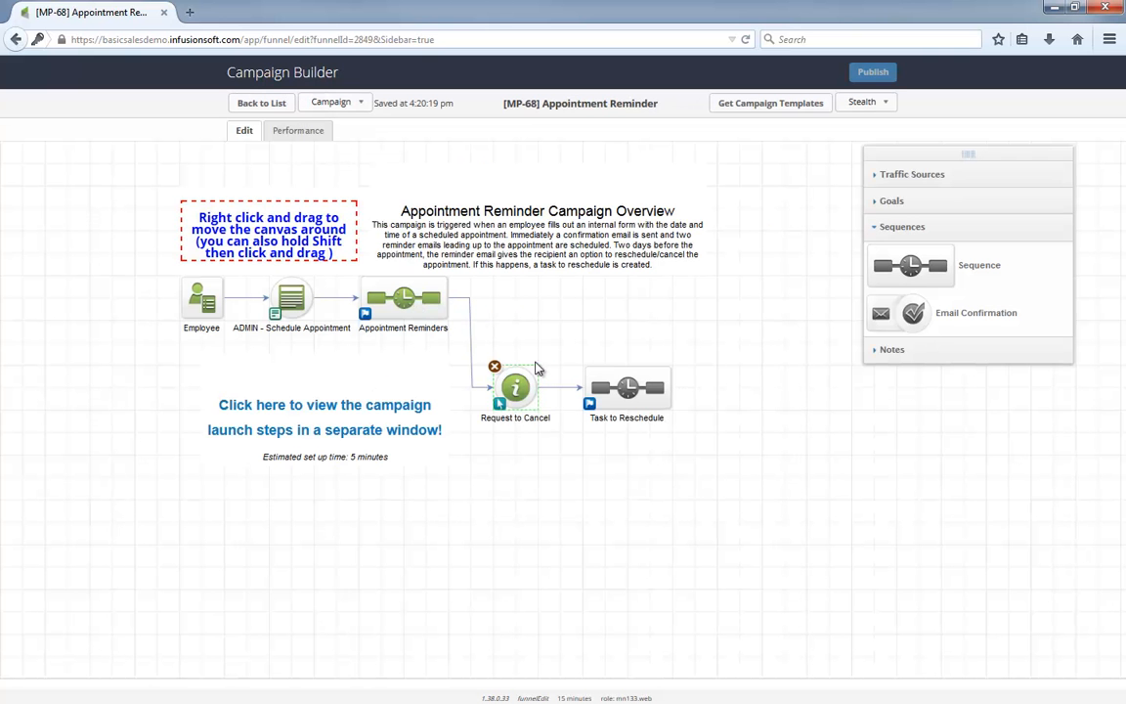
double_click(625, 387)
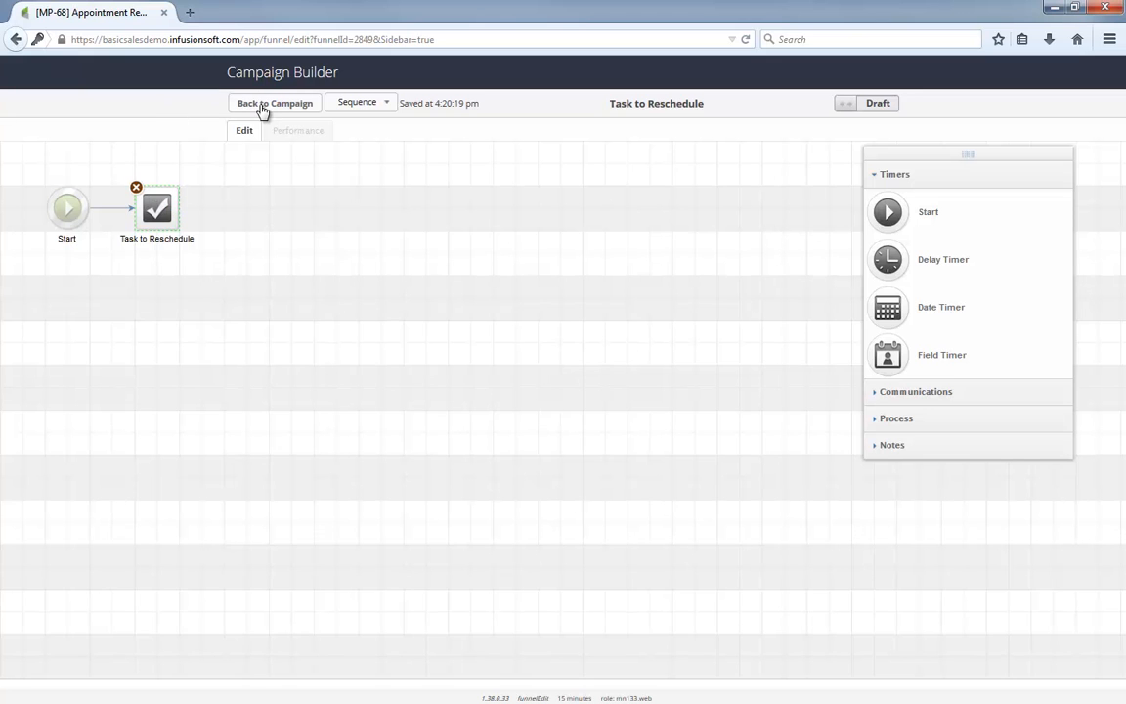
left_click(274, 102)
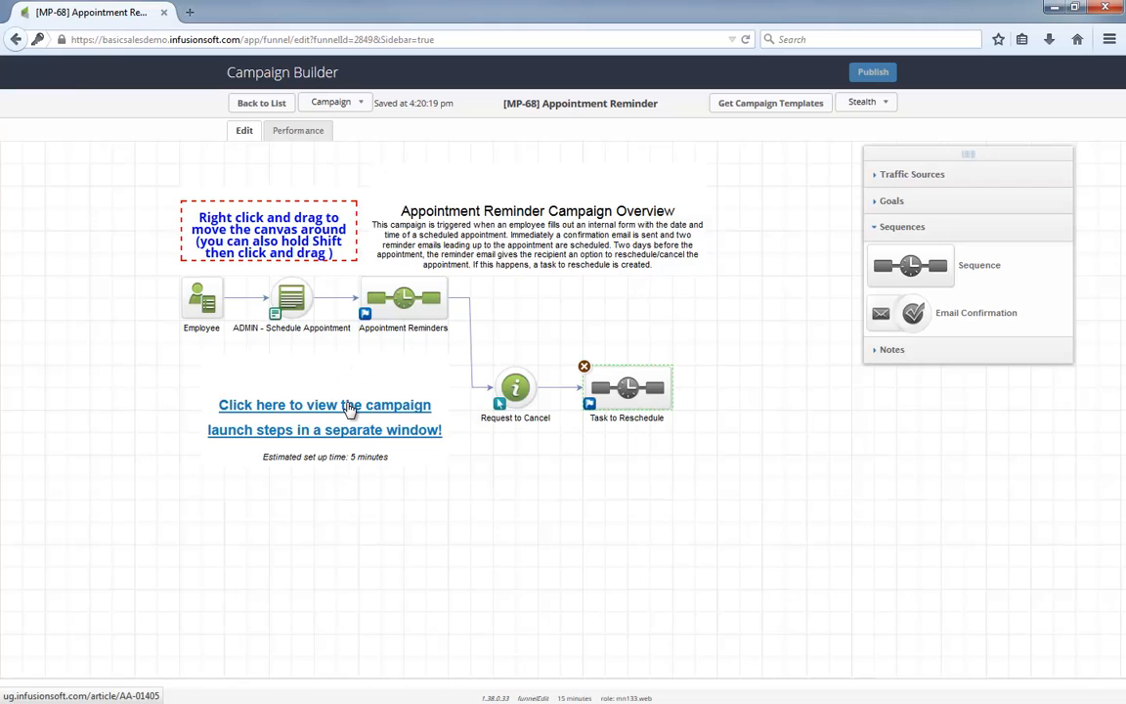